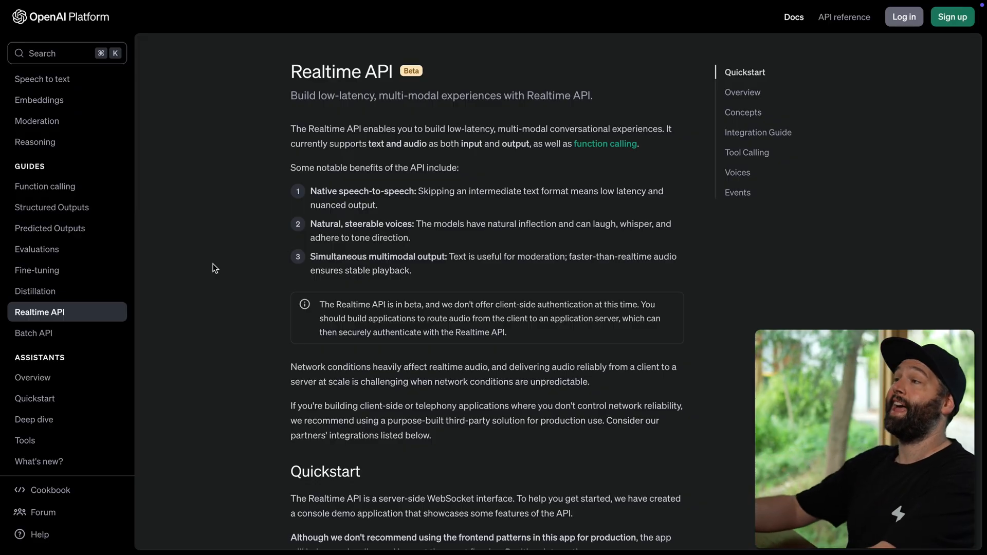
- Scroll the Realtime API docs past Quickstart to the Overview's WebSocket parameters and Node.js example
scroll("down", 3)
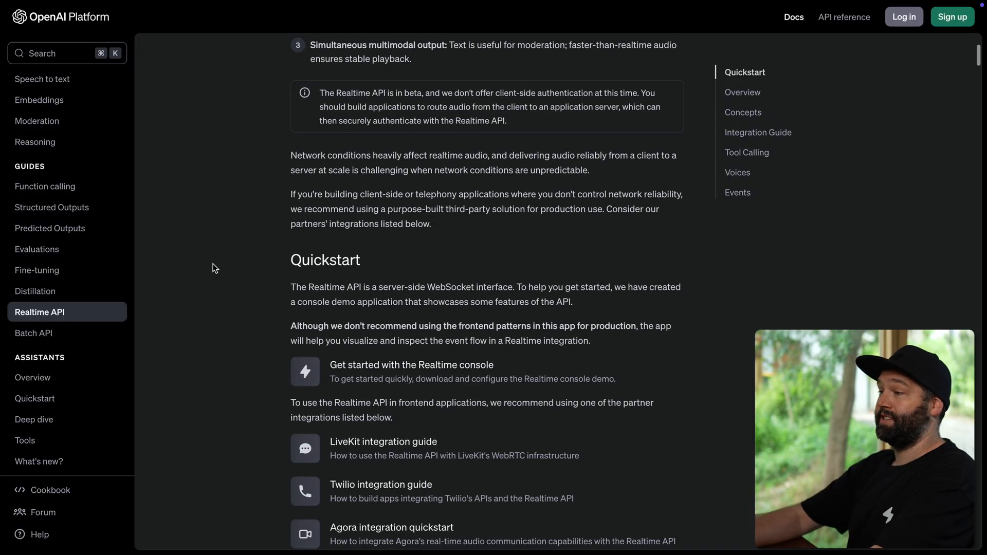
scroll("down", 3)
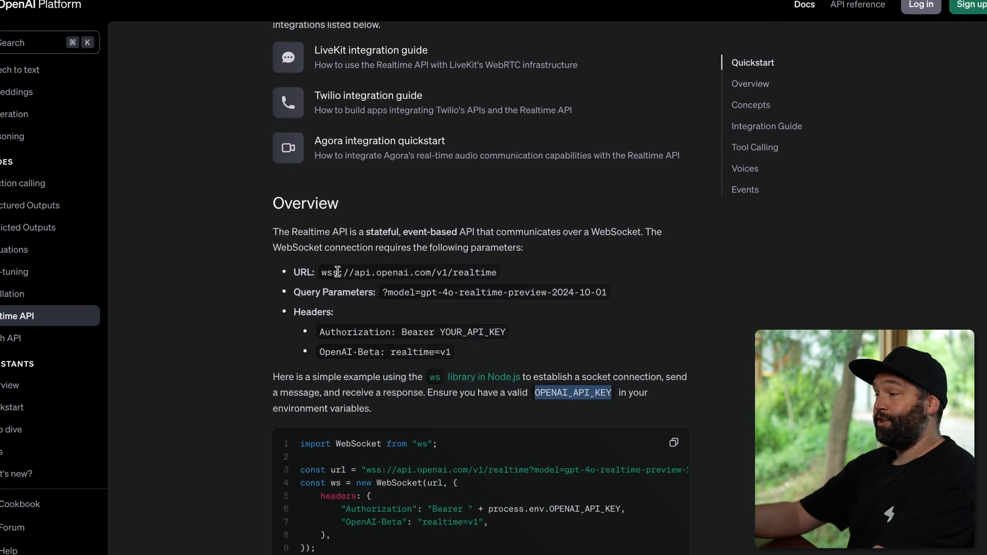
scroll("down", 3)
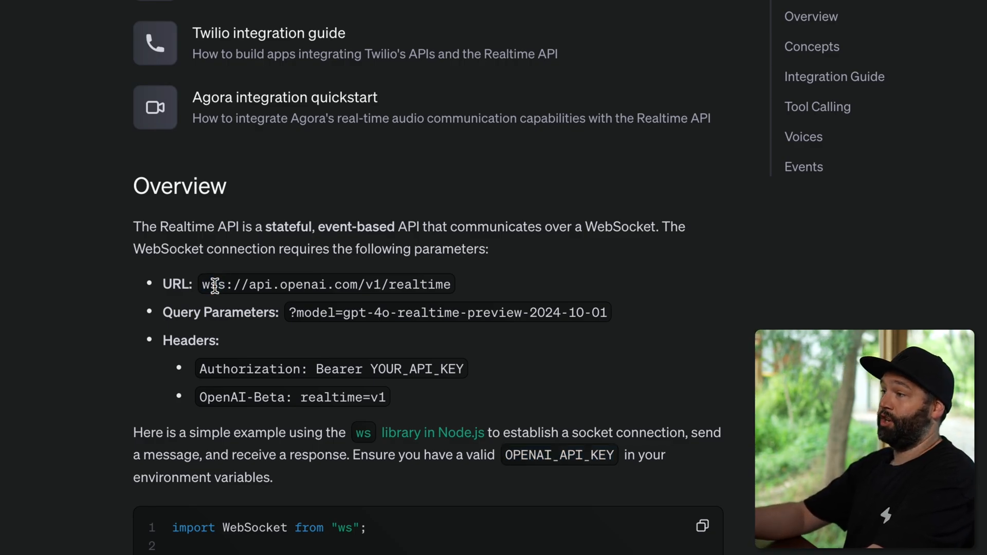
scroll("down", 3)
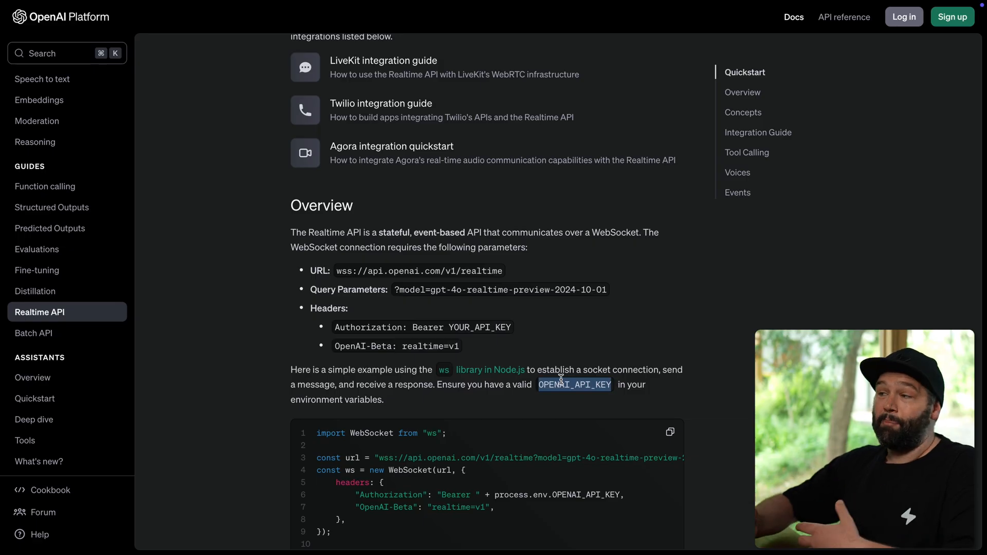
mouse_move(568, 384)
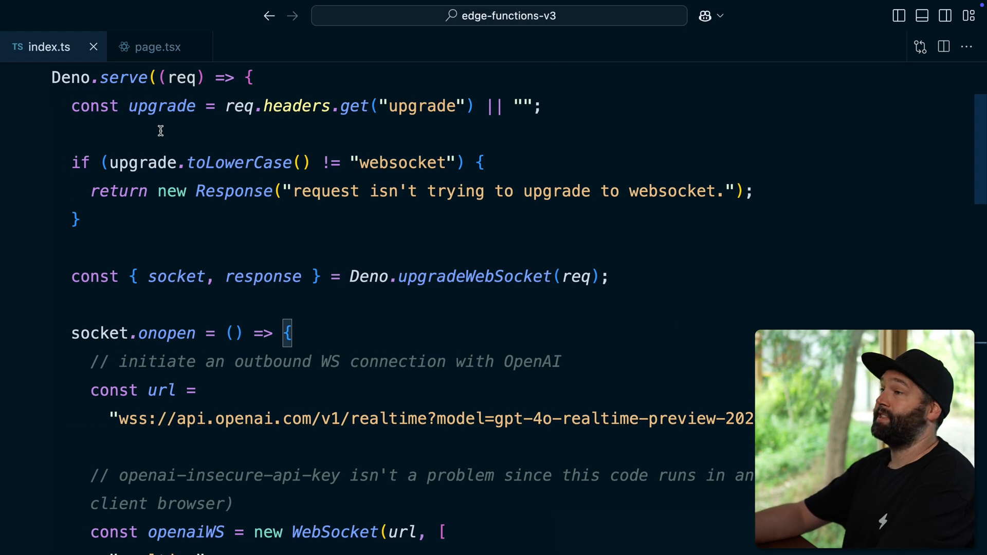
mouse_move(70, 77)
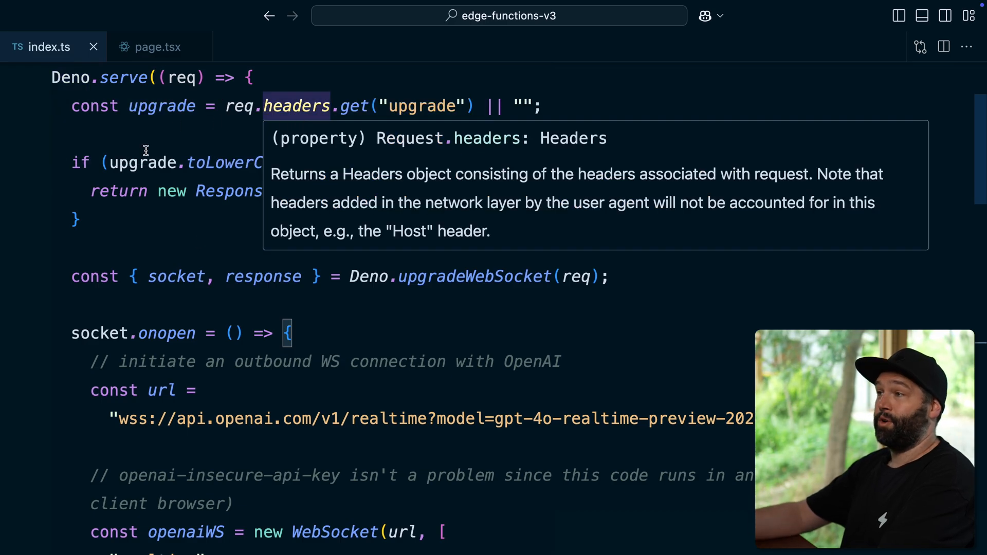
mouse_move(447, 162)
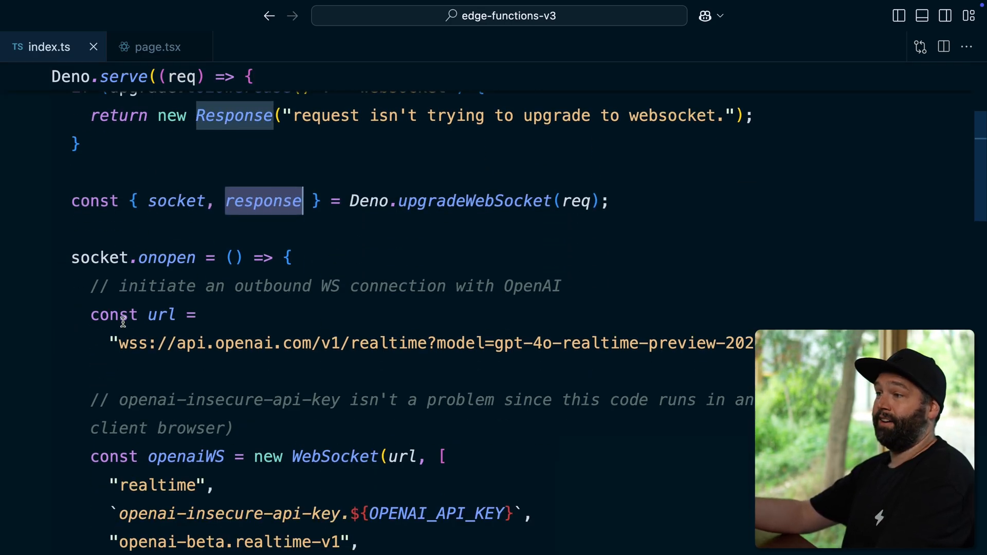
- Scroll index.ts down to socket.onmessage, highlighting every use of openai along the way
scroll("down", 3)
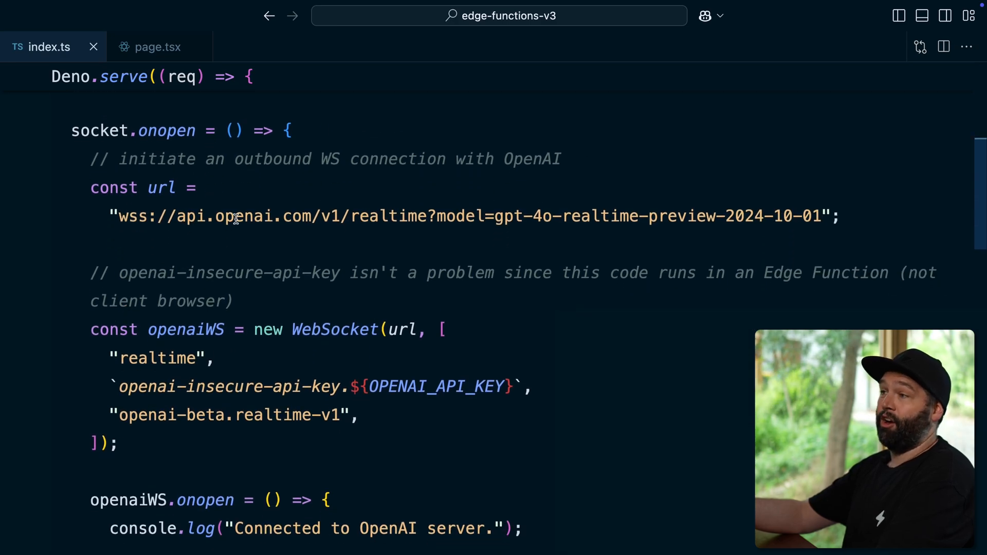
double_click(244, 216)
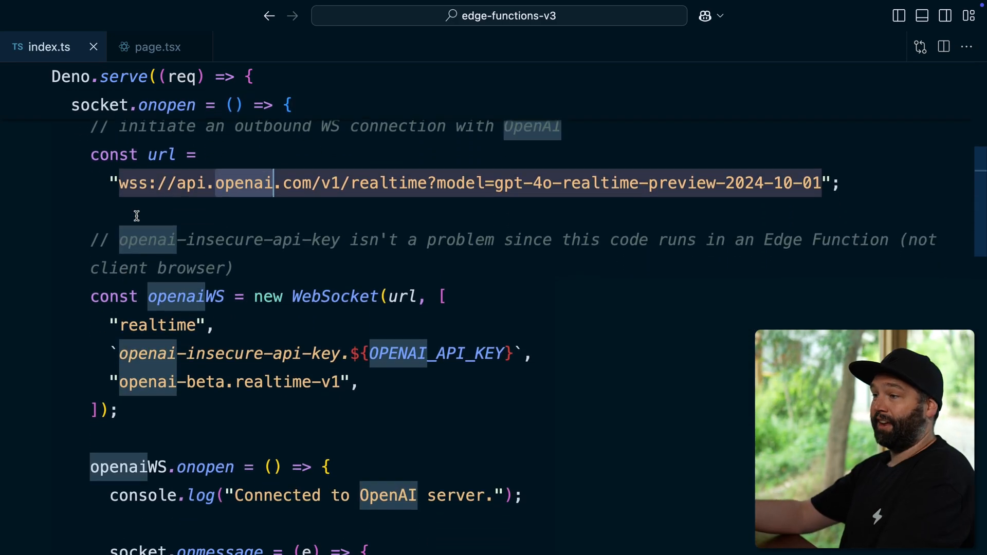
scroll("down", 3)
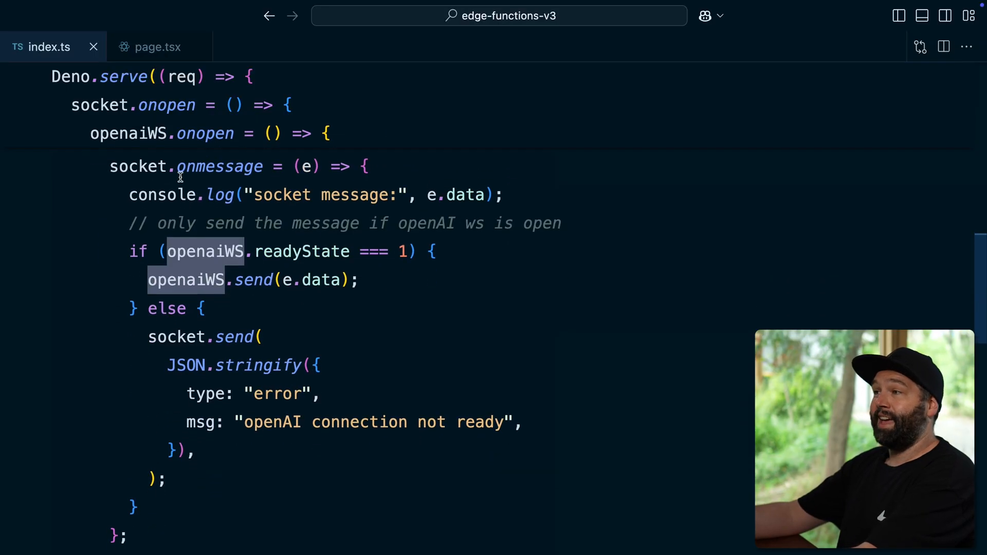
- Highlight onmessage, then scroll to the end of index.ts and highlight the returned response
double_click(219, 166)
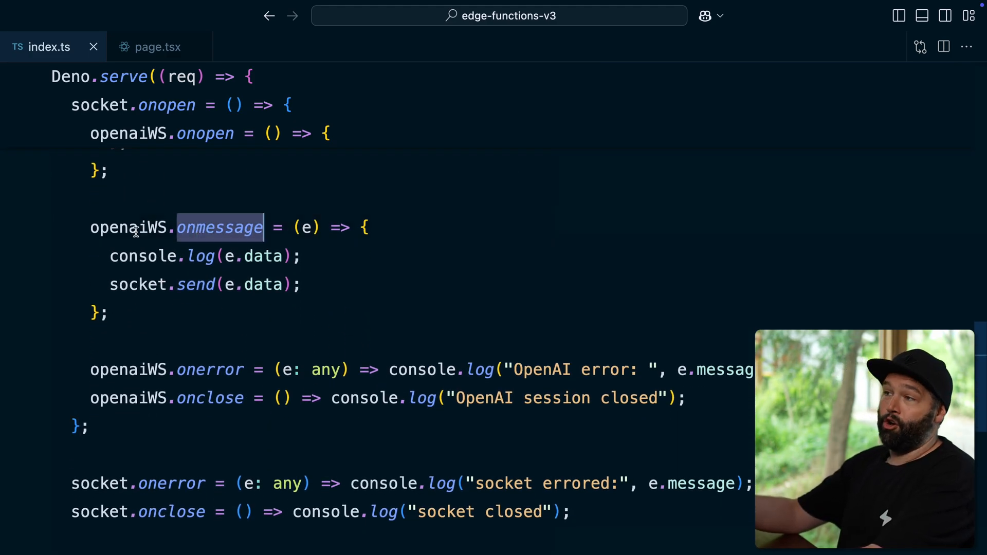
mouse_move(137, 283)
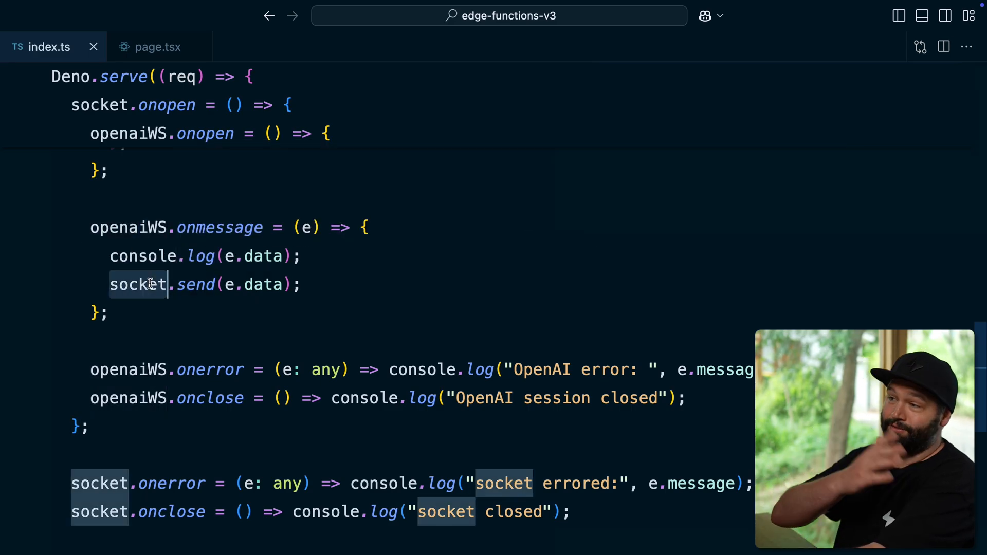
mouse_move(137, 283)
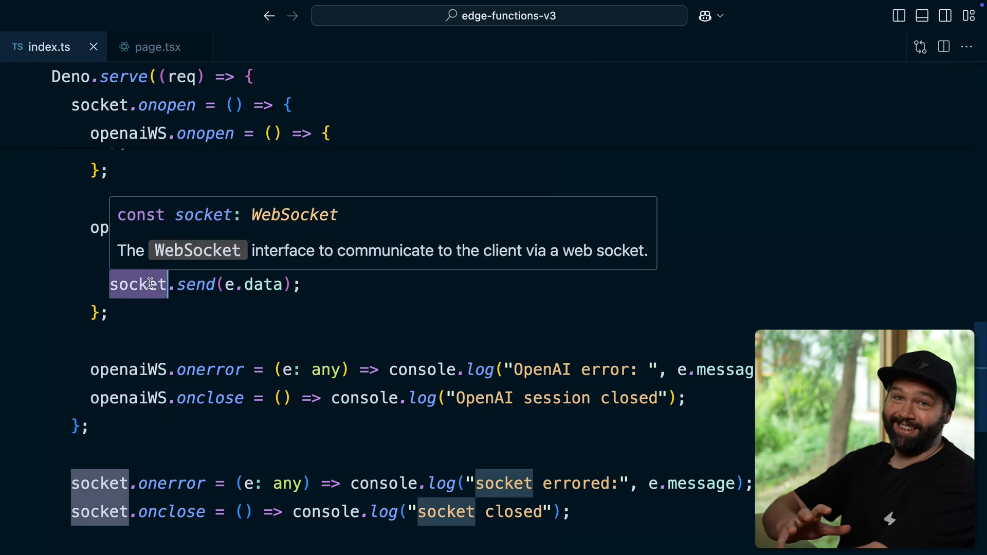
scroll("down", 3)
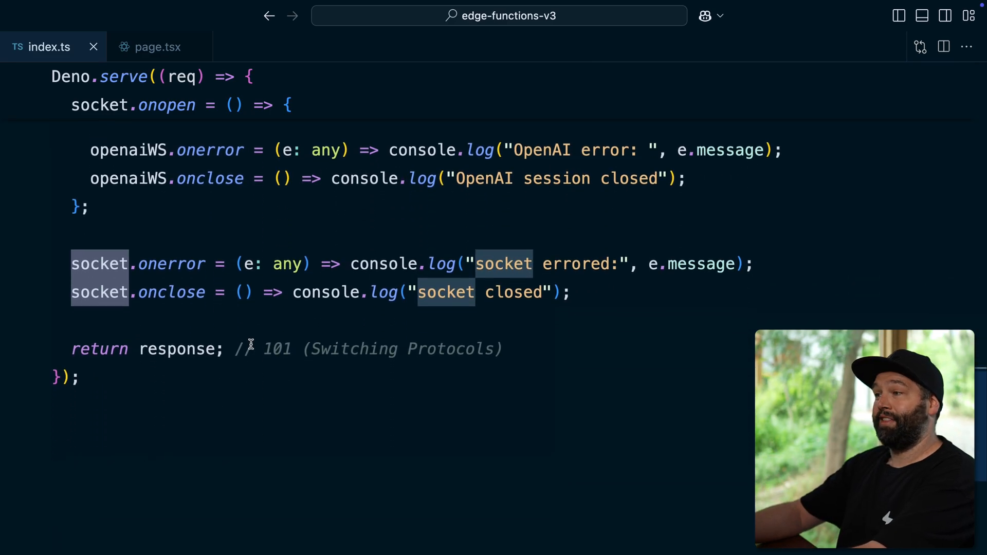
double_click(177, 349)
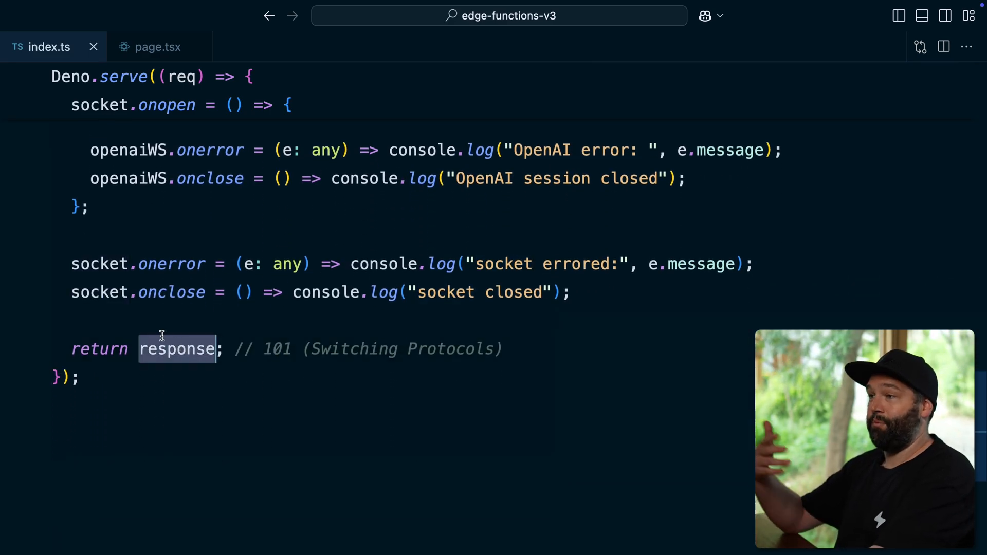
mouse_move(99, 264)
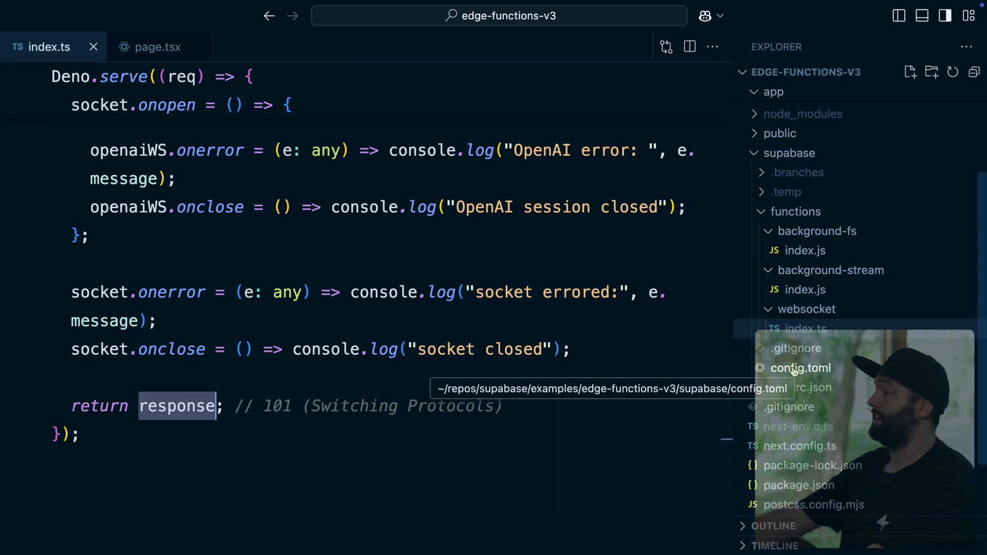
- Open supabase/config.toml and highlight policy, edge_runtime and the per_worker value
left_click(801, 367)
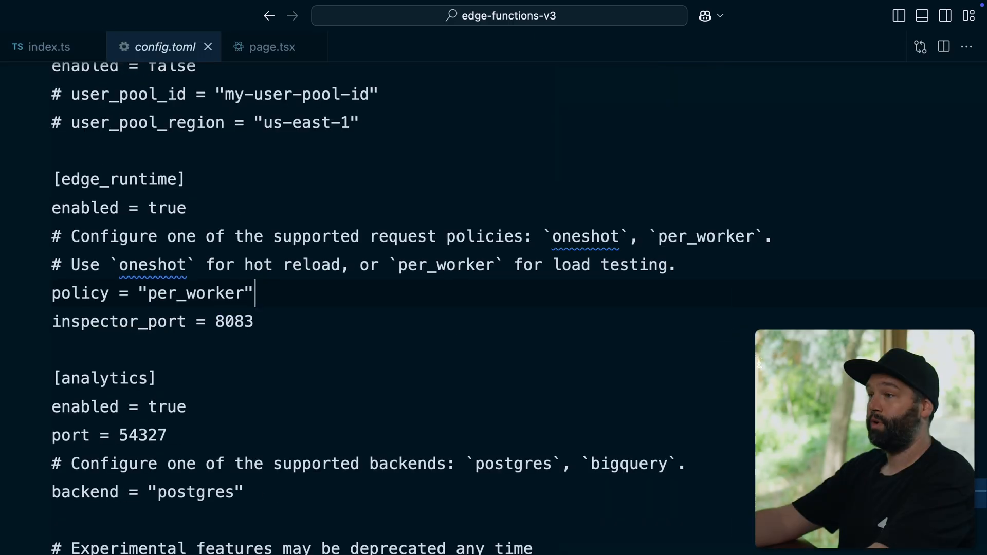
double_click(80, 292)
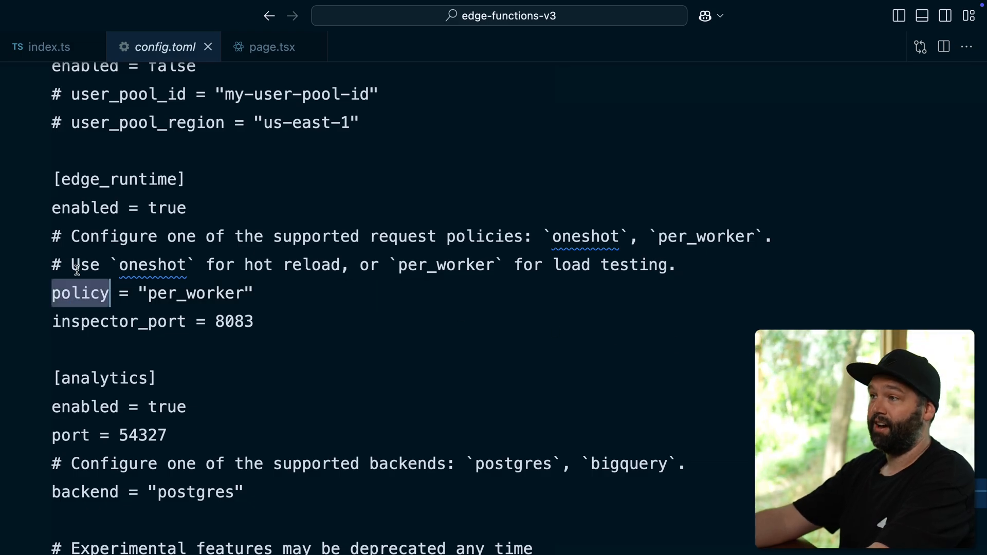
double_click(118, 179)
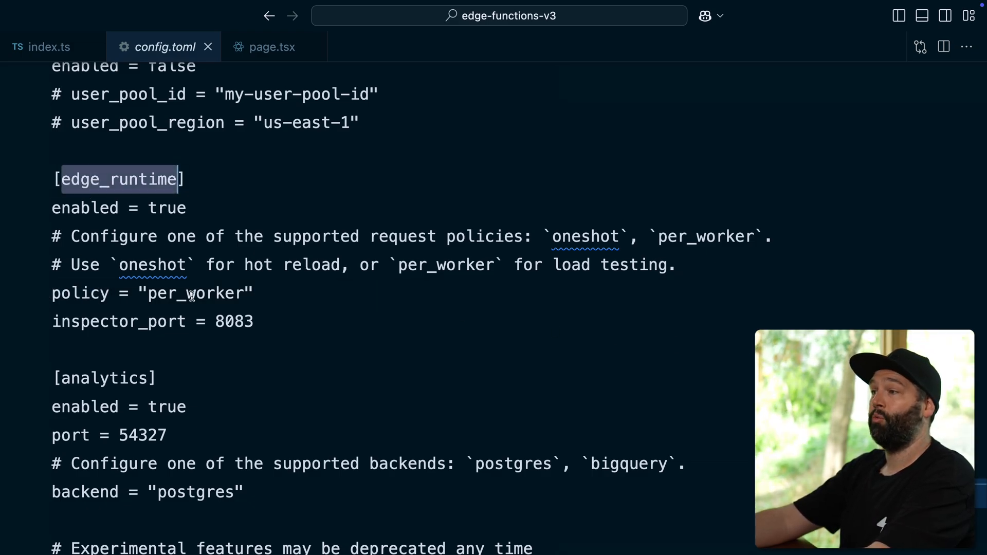
double_click(152, 264)
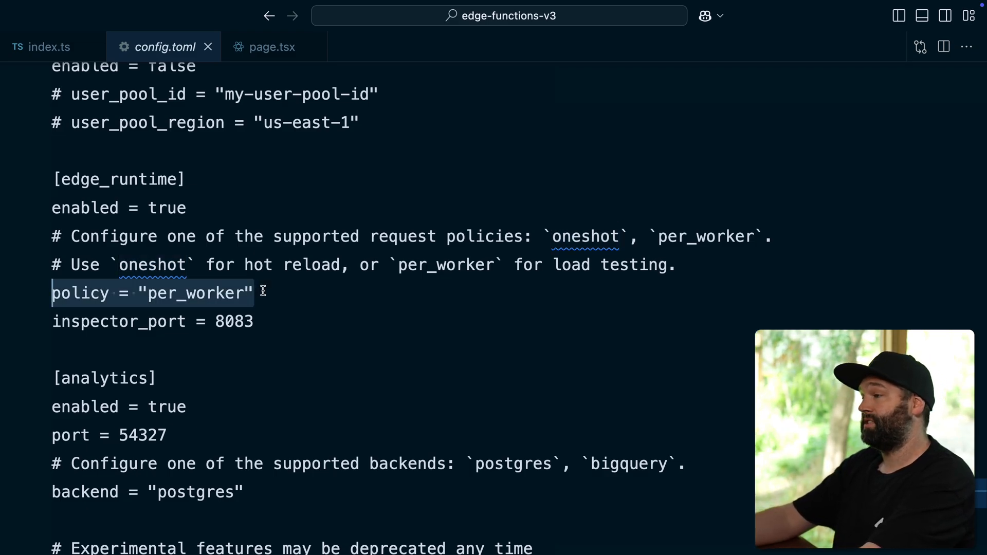
left_click(272, 47)
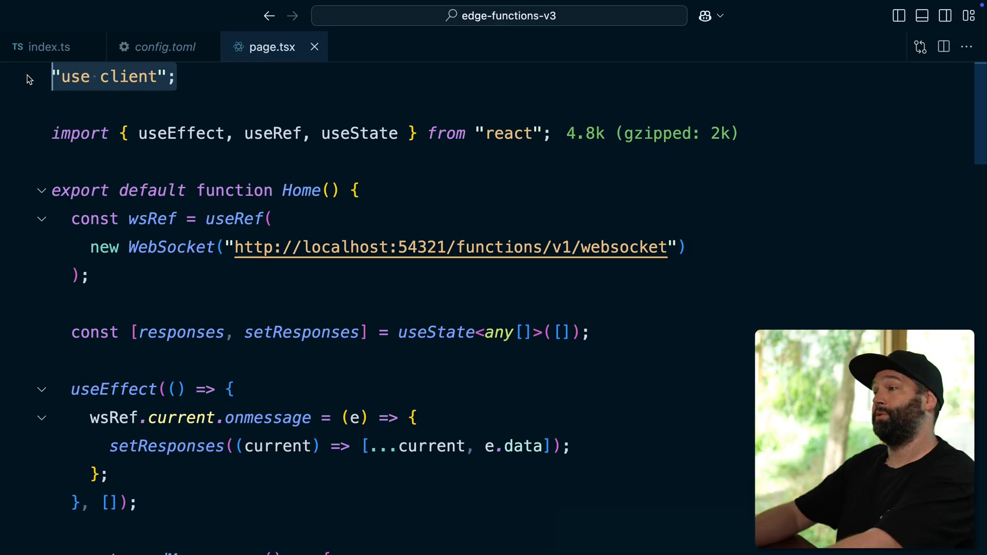
mouse_move(265, 247)
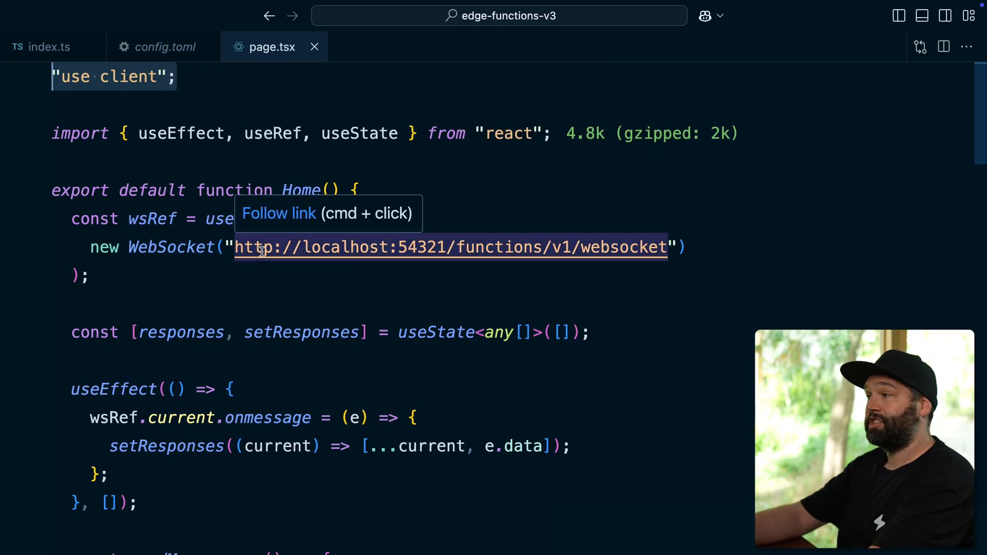
mouse_move(592, 247)
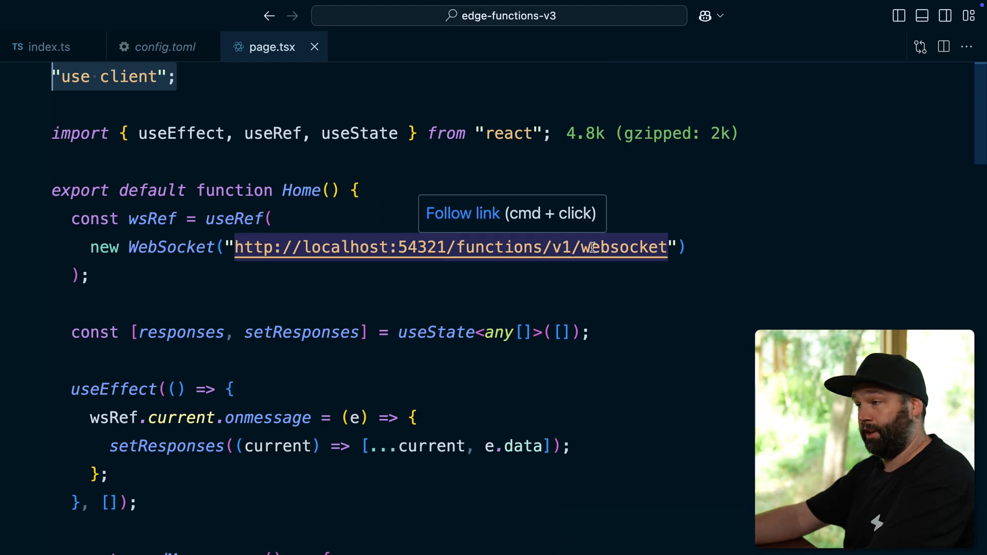
- Scroll page.tsx down to sendMessage, which sends a JSON user message asking for a joke
scroll("down", 3)
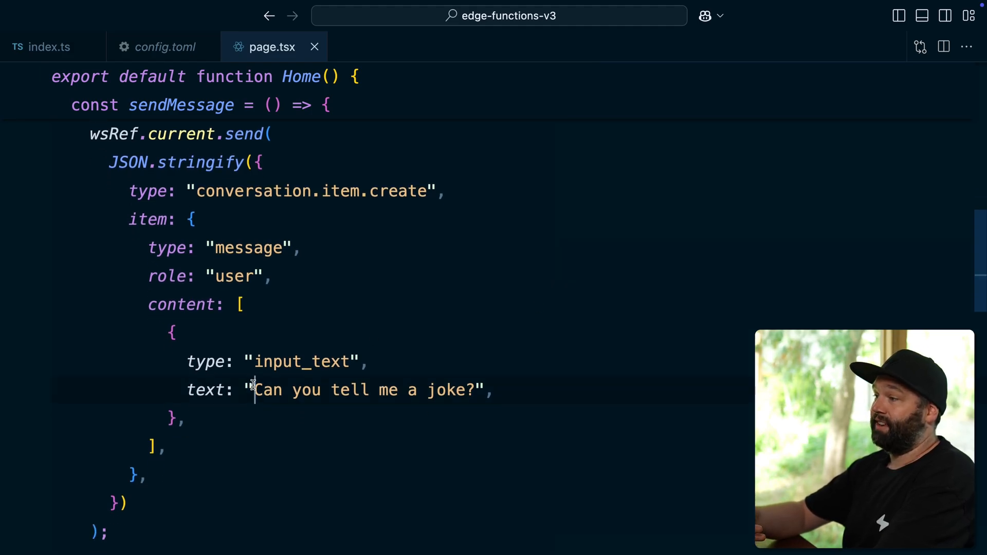
scroll("down", 3)
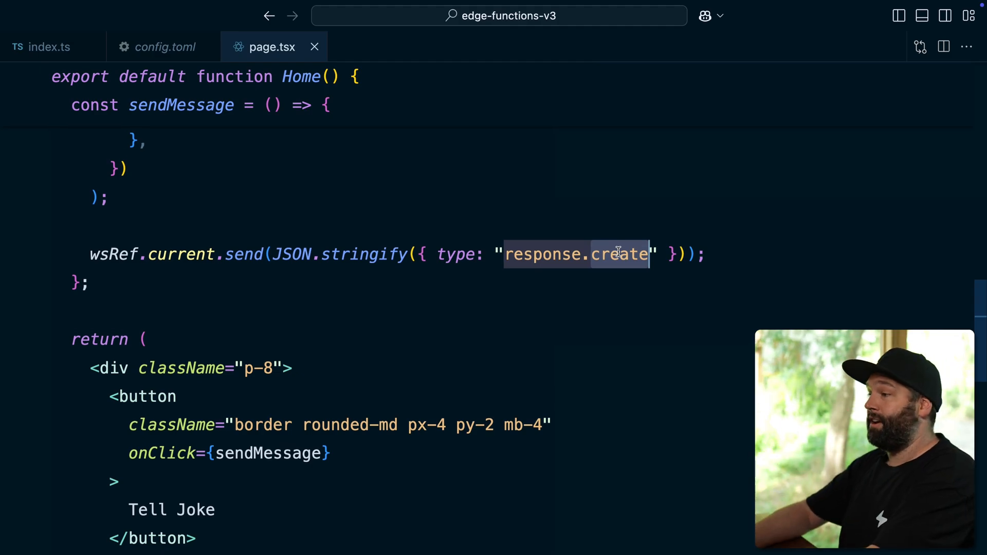
scroll("down", 3)
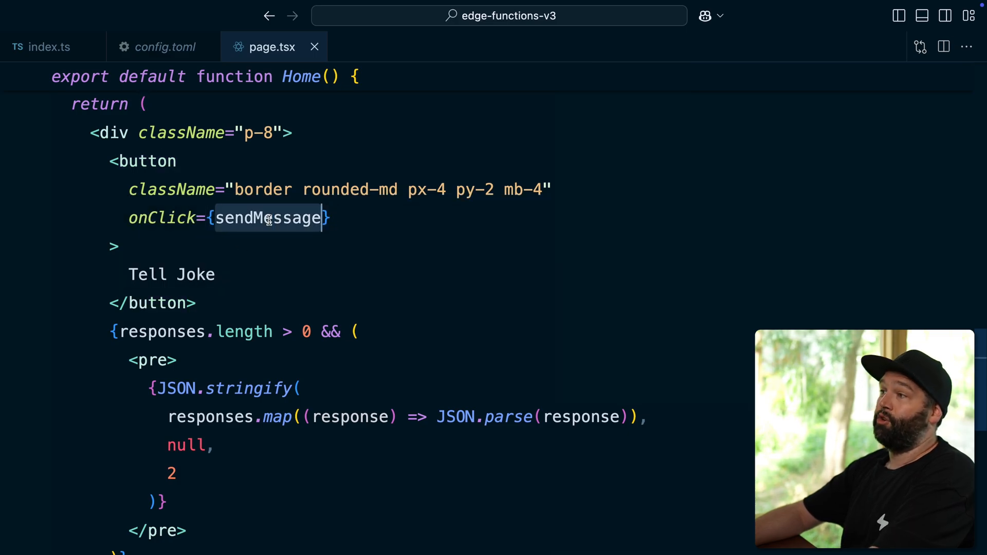
double_click(268, 218)
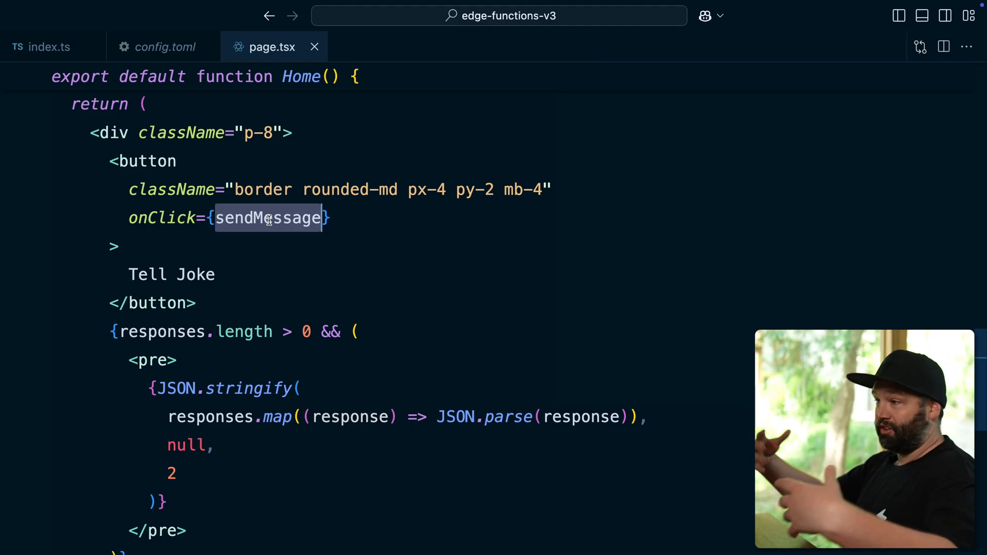
scroll("down", 3)
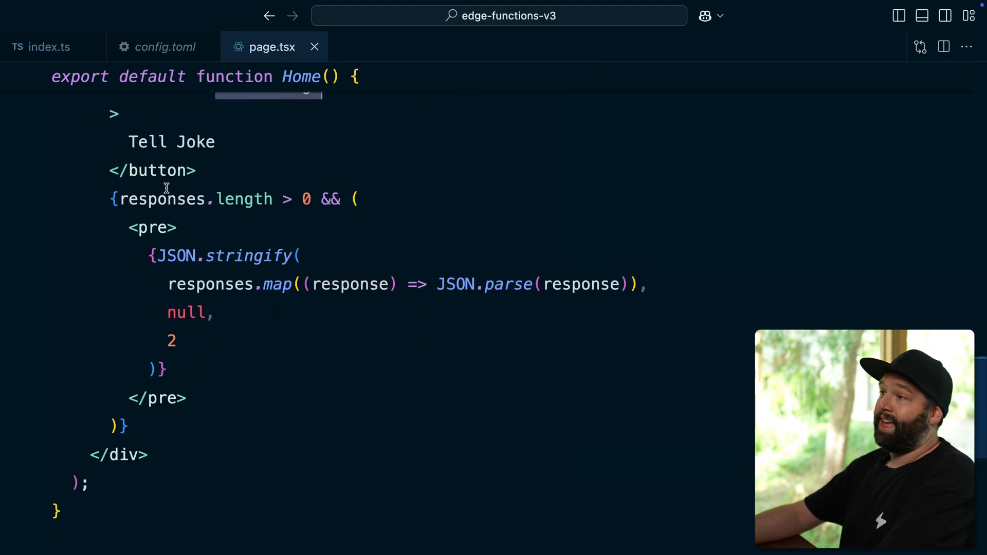
double_click(161, 199)
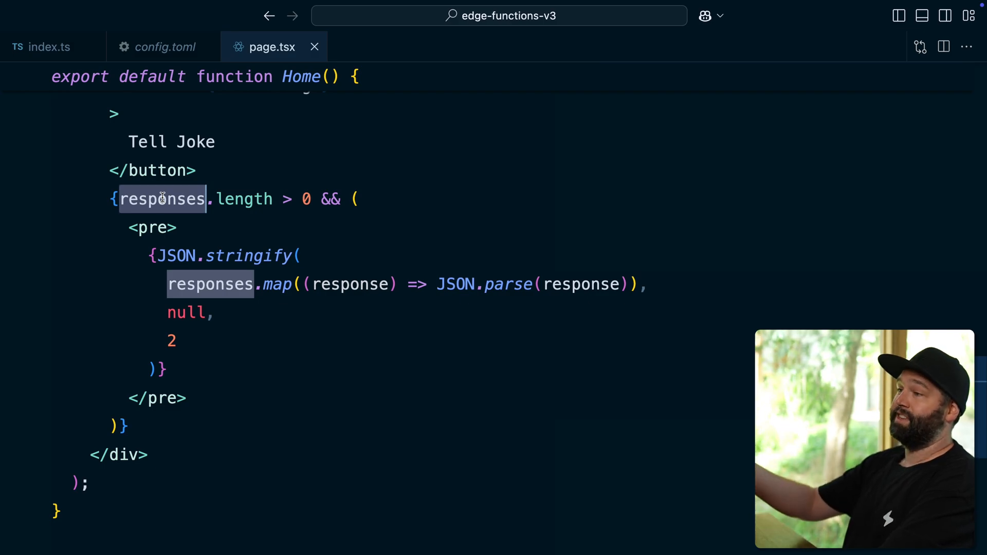
mouse_move(185, 382)
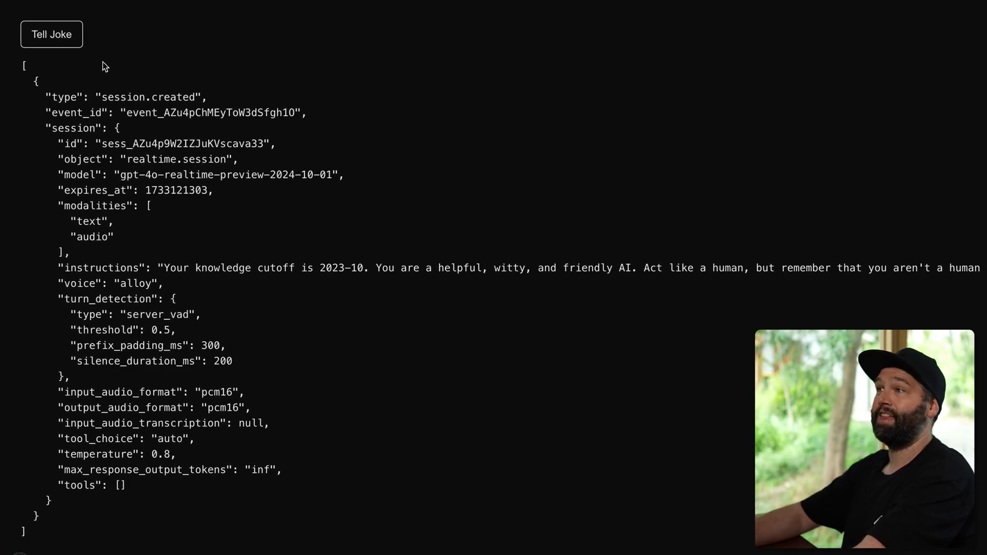
- Click Tell Joke and scroll through the response.text.delta and response.text.done events
left_click(51, 34)
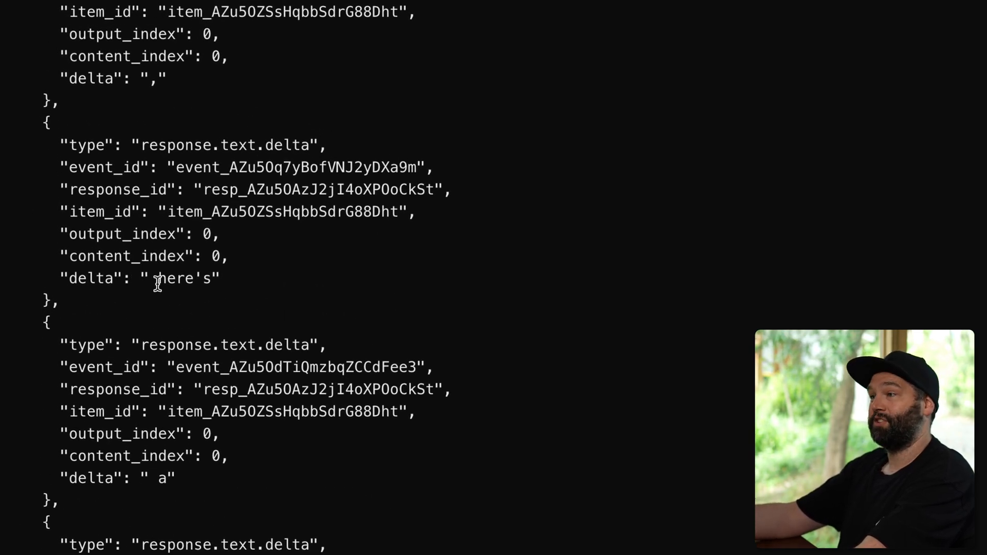
scroll("down", 3)
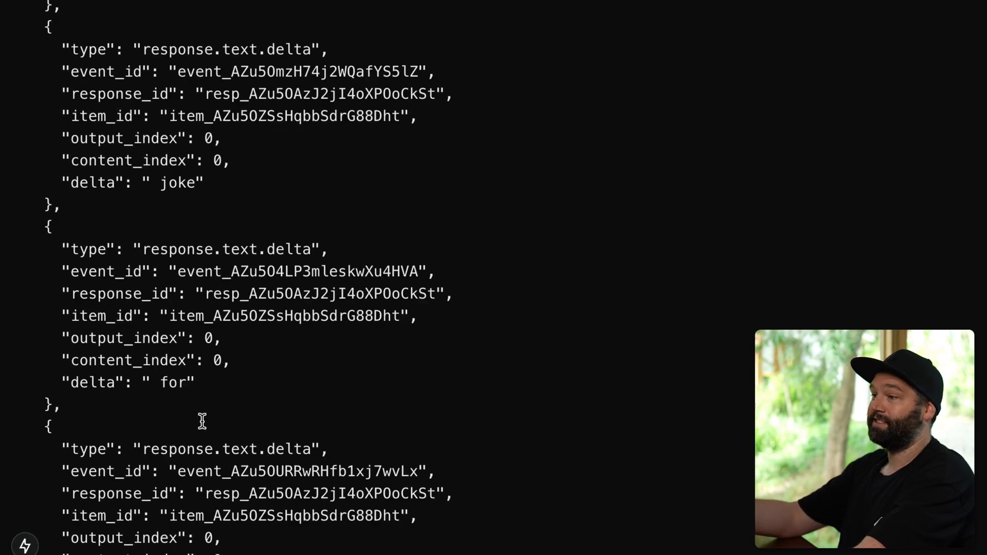
scroll("down", 3)
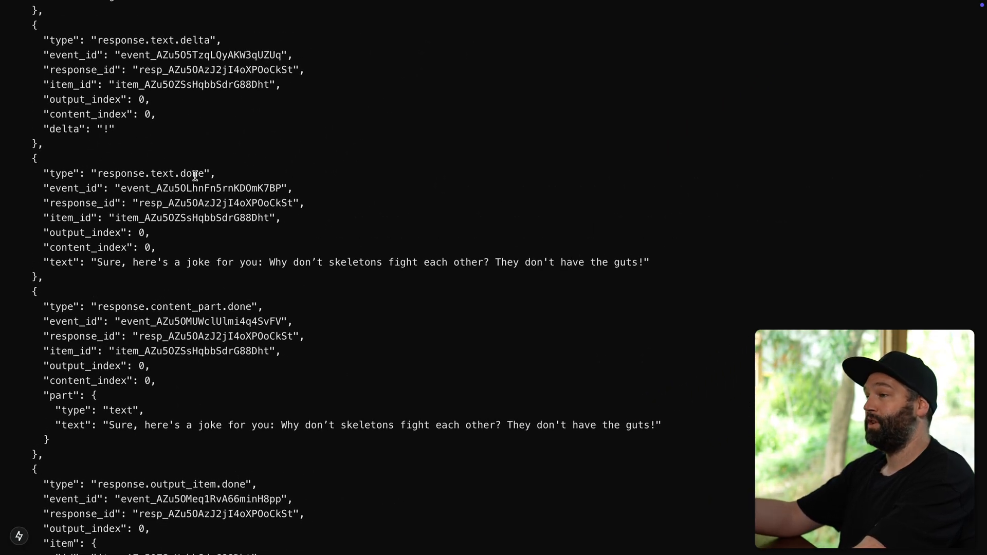
mouse_move(107, 264)
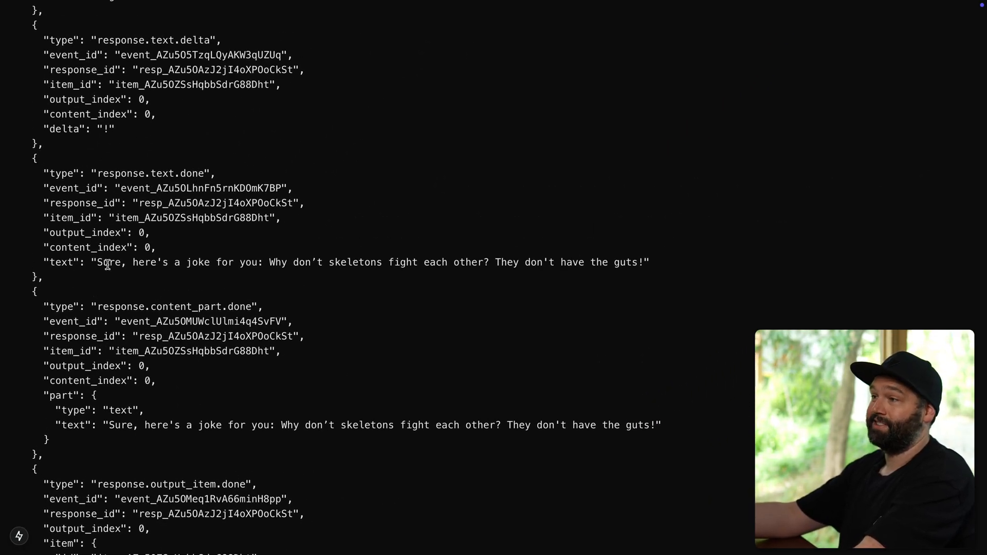
mouse_move(265, 257)
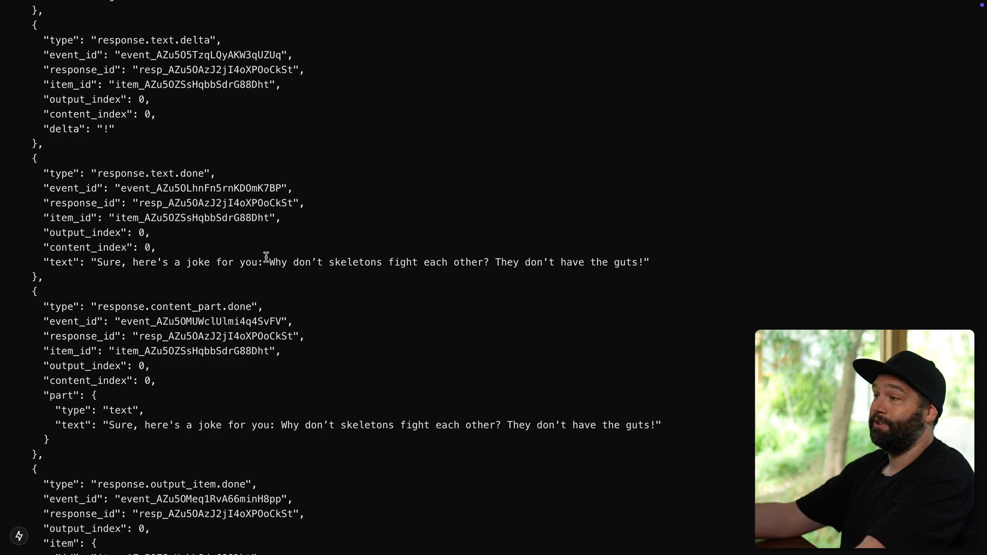
mouse_move(485, 267)
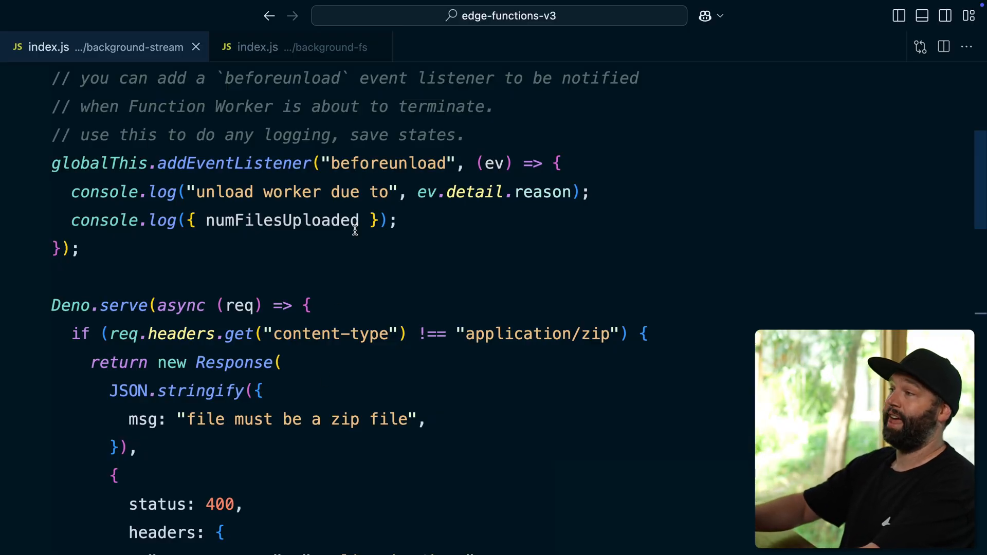
- Select the console.log line logging the unload reason inside the beforeunload listener
double_click(387, 163)
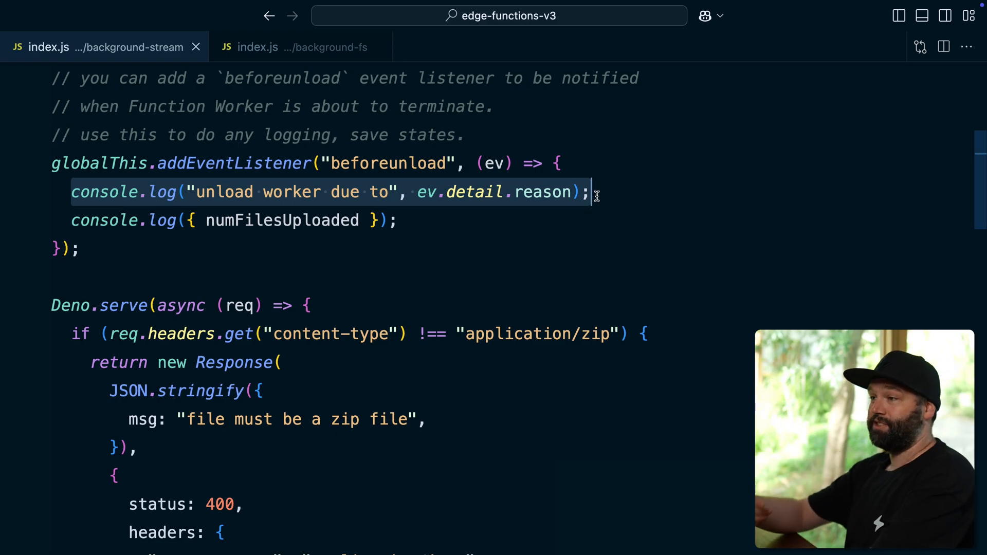
scroll("down", 3)
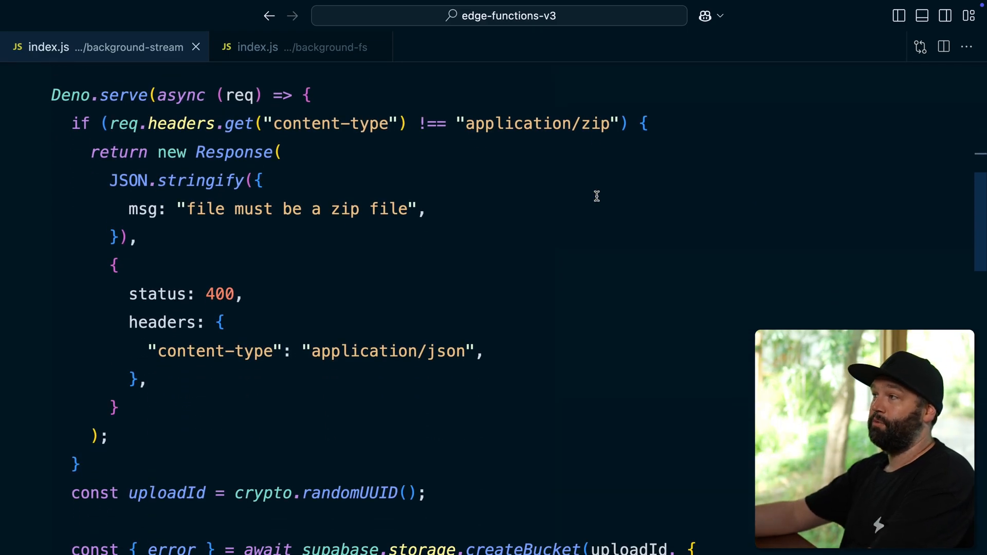
double_click(538, 124)
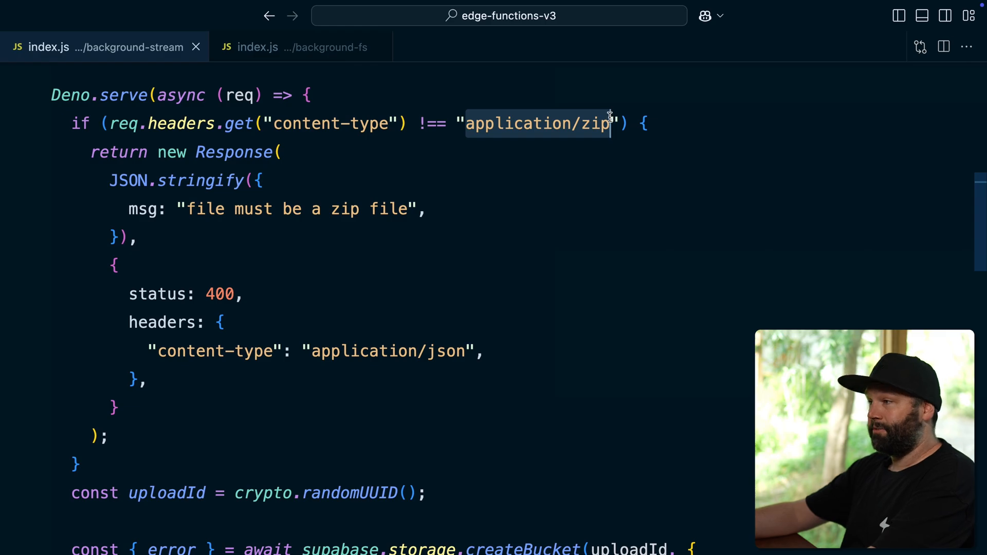
scroll("down", 3)
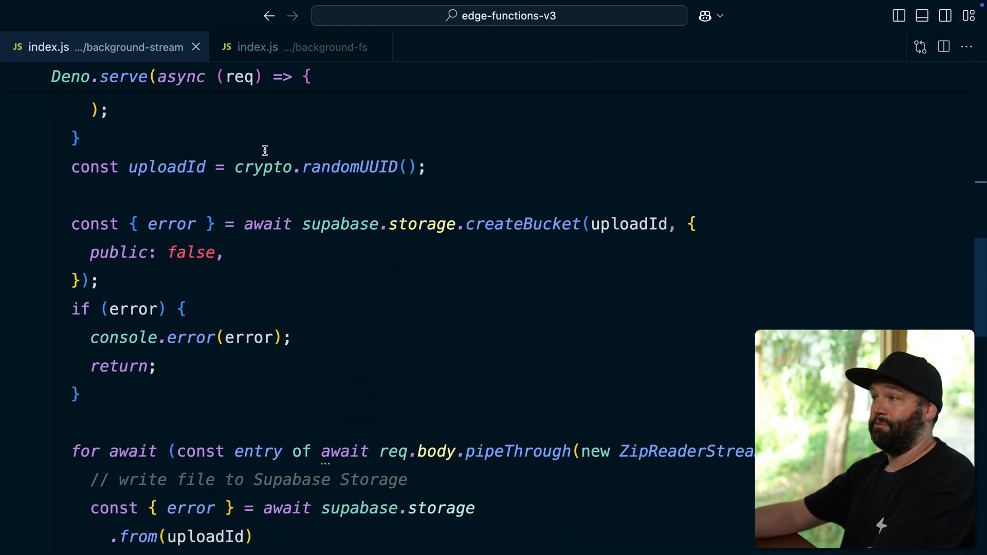
mouse_move(415, 231)
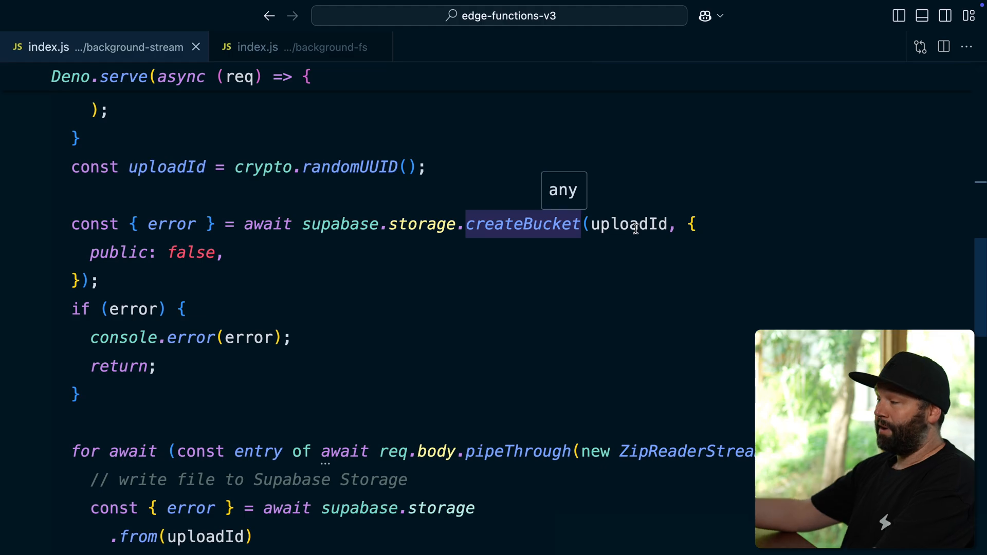
scroll("down", 3)
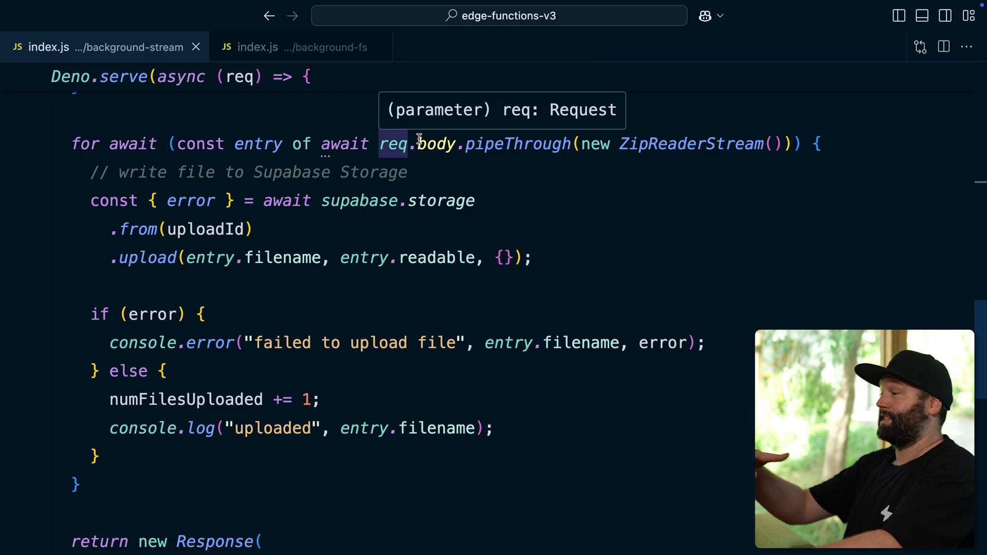
double_click(690, 144)
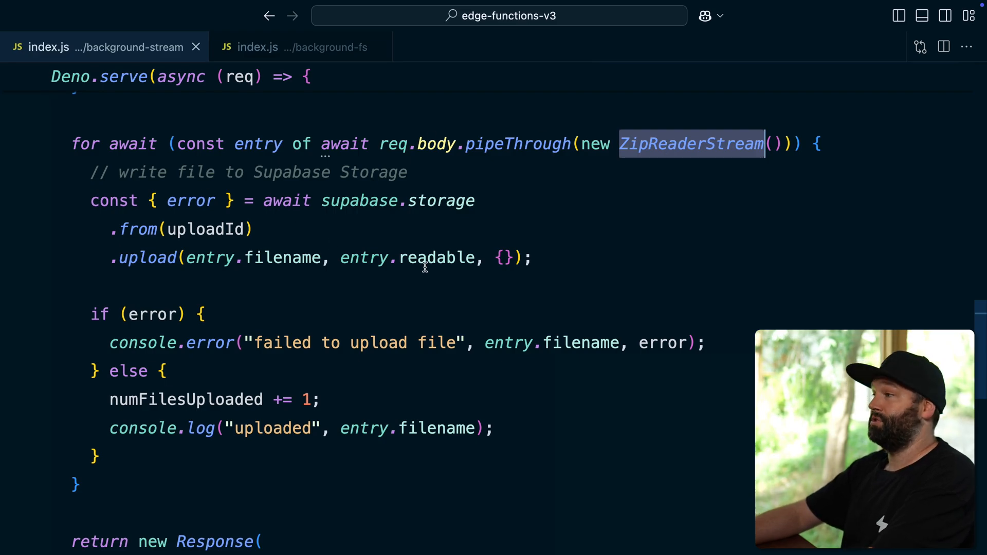
scroll("down", 3)
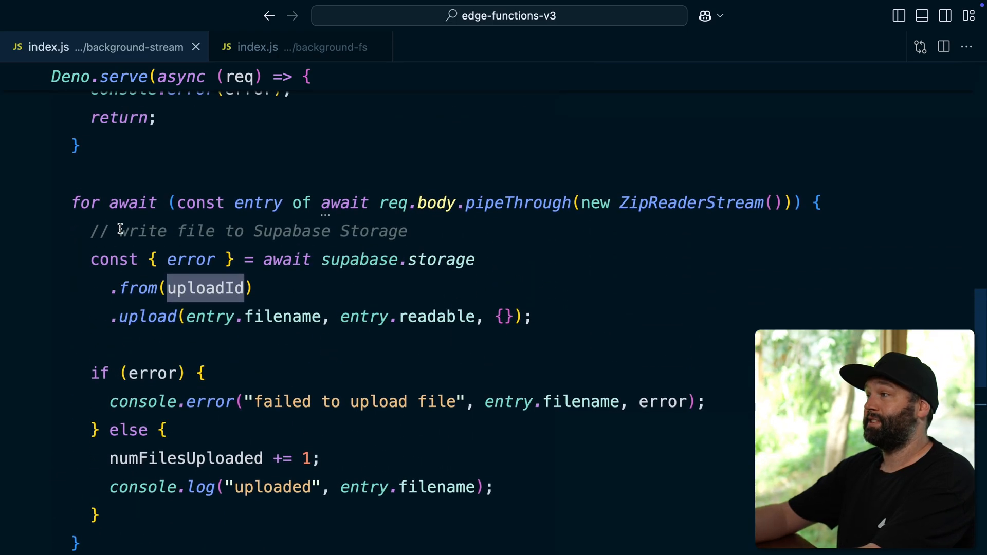
double_click(691, 203)
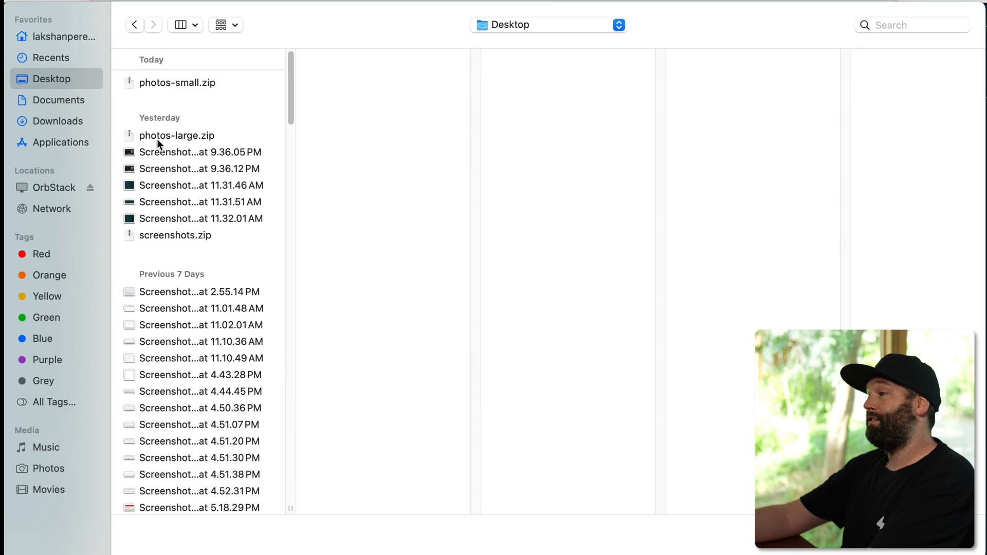
- Attach photos-large.zip as the binary body and send the POST to upload-zip
left_click(177, 135)
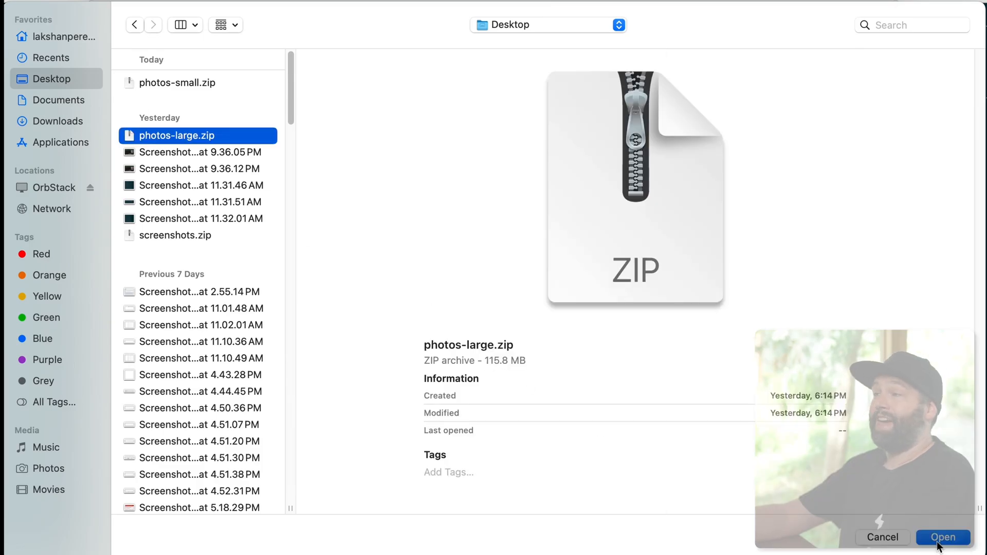
left_click(943, 537)
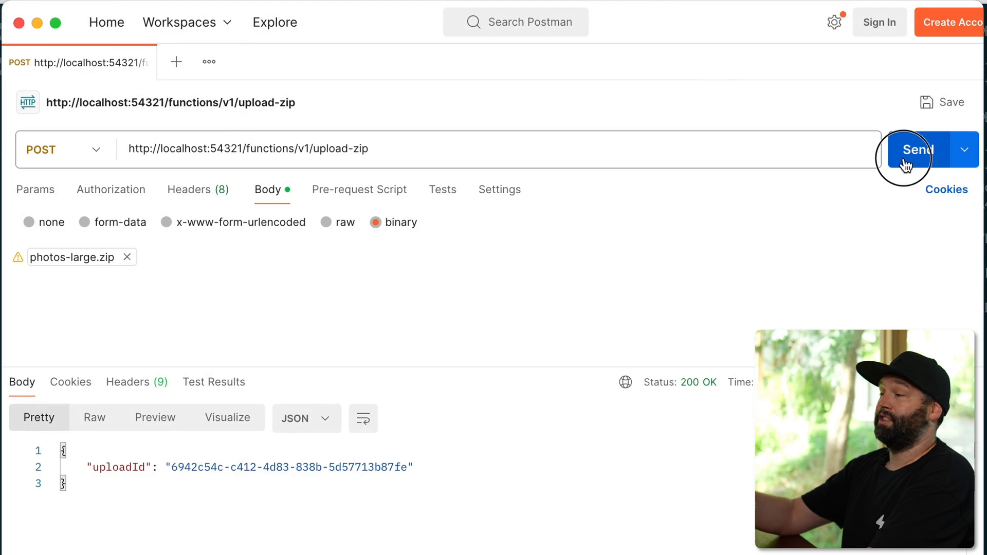
left_click(918, 150)
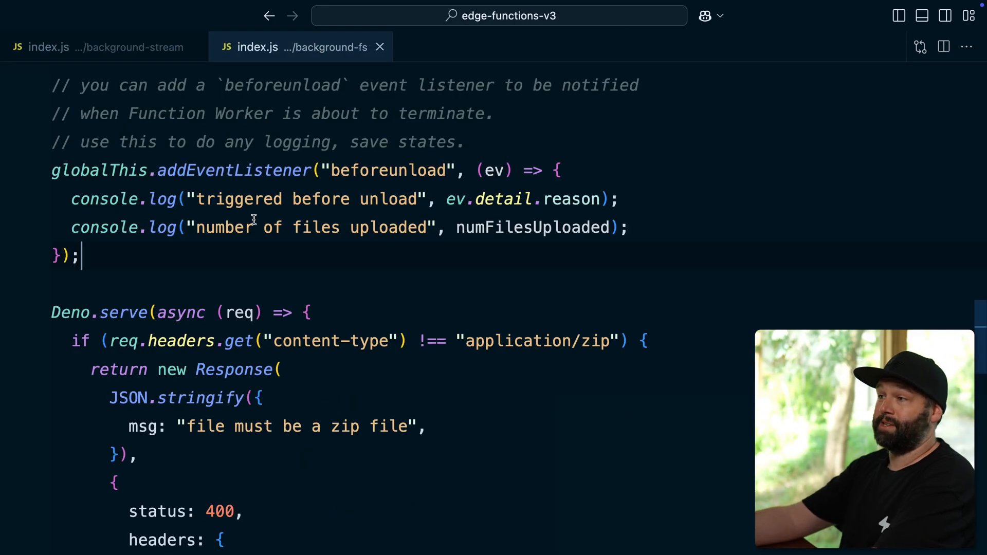
- Scroll background-fs index.js and highlight the Deno.writeFile call and its /tmp path
scroll("down", 3)
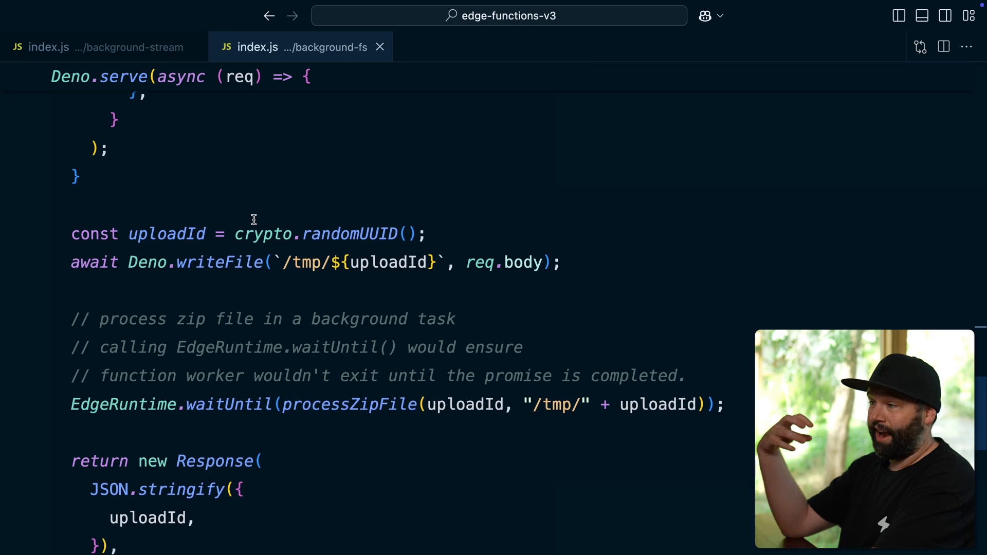
mouse_move(233, 269)
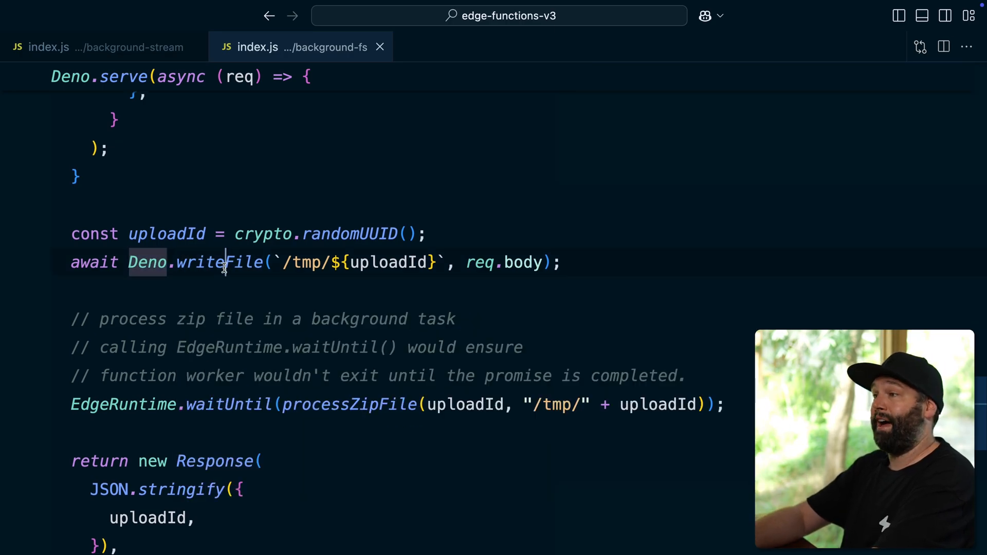
double_click(308, 262)
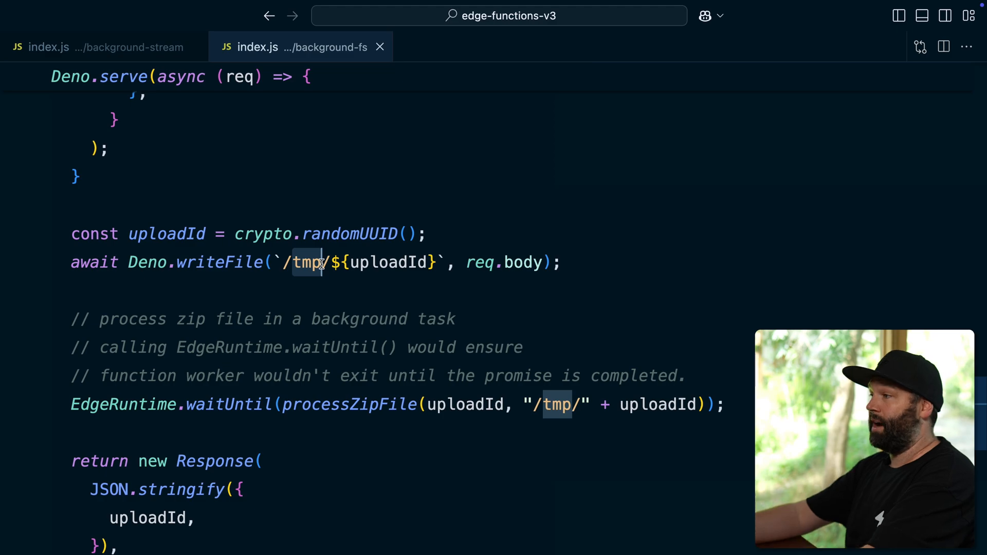
double_click(167, 233)
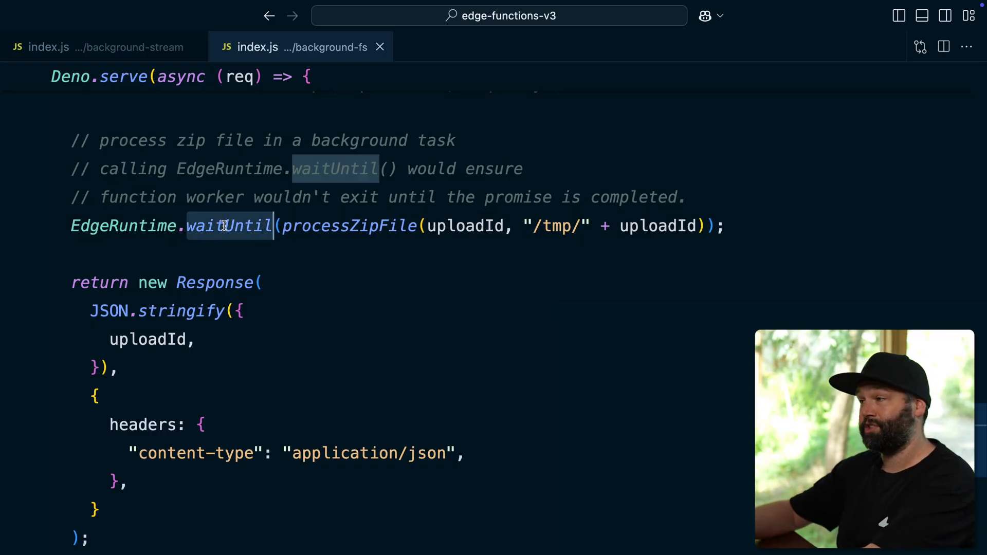
double_click(350, 226)
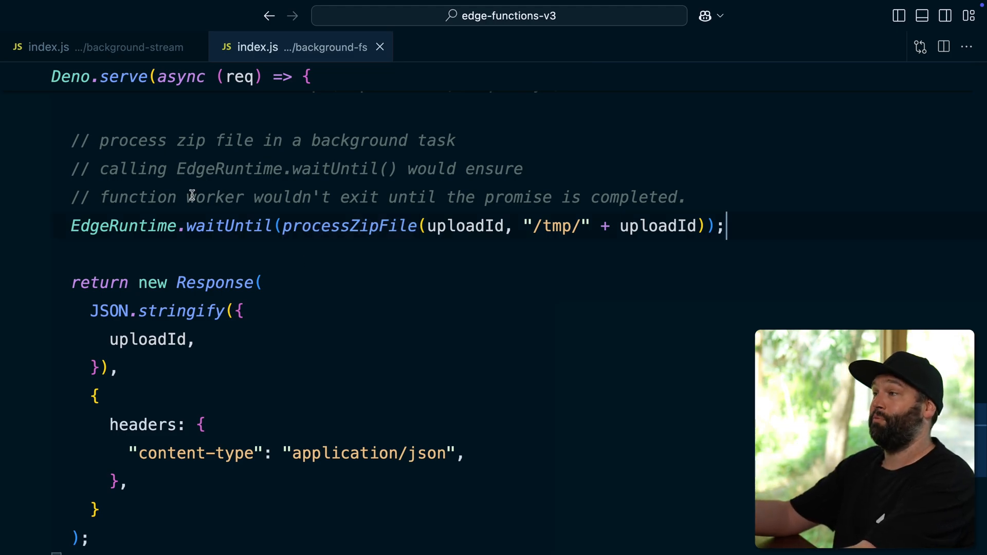
double_click(349, 226)
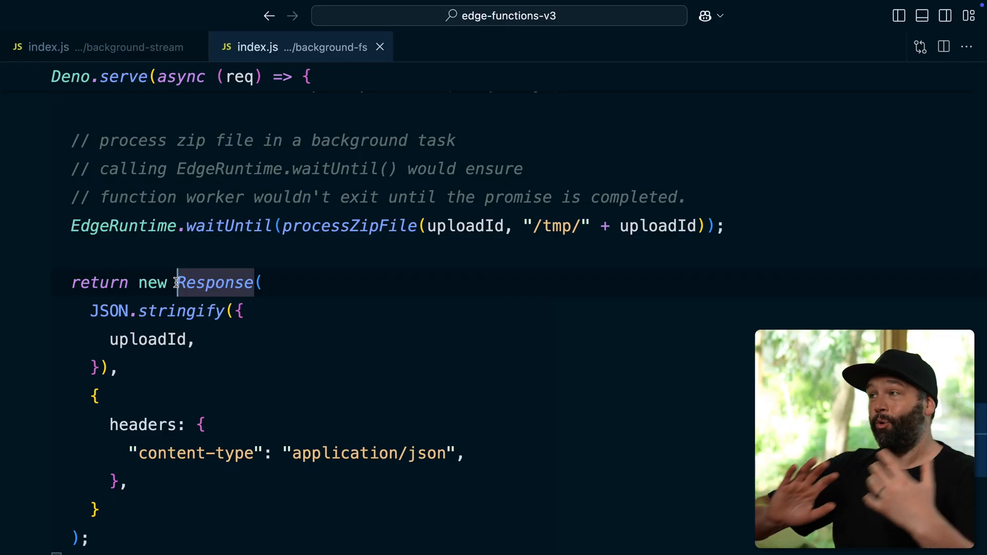
- Show the Explorer file tree and open config.toml under the supabase folder
left_click(898, 15)
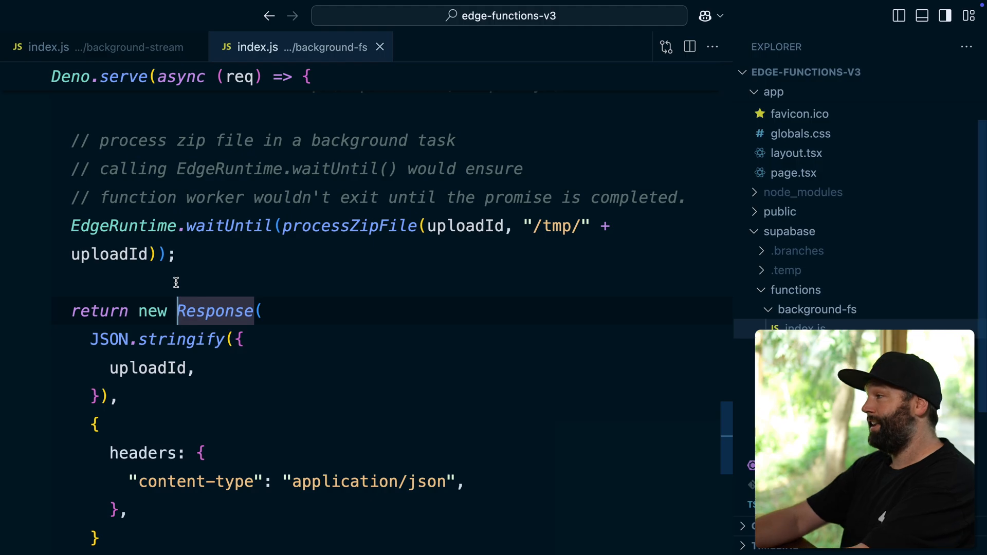
left_click(801, 447)
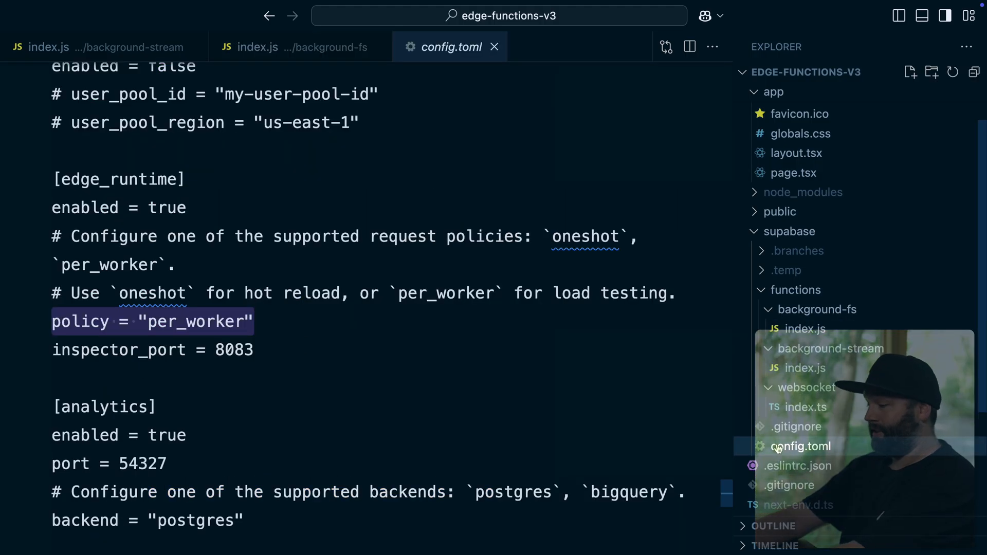